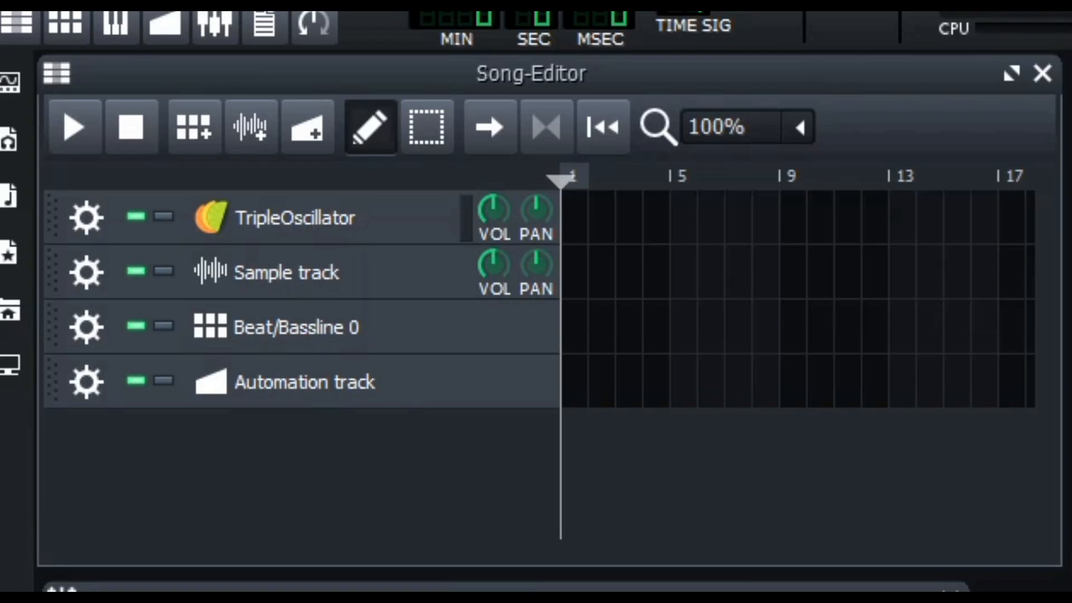
Close the FX-Mixer and Controller Rack, leaving the Song-Editor maximised
click(215, 25)
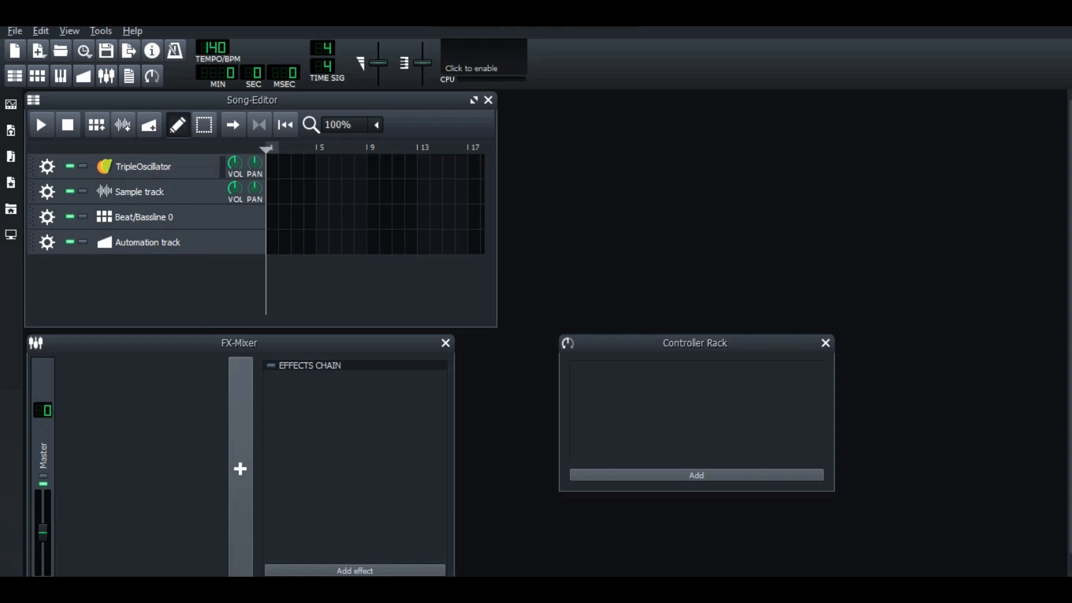
click(474, 100)
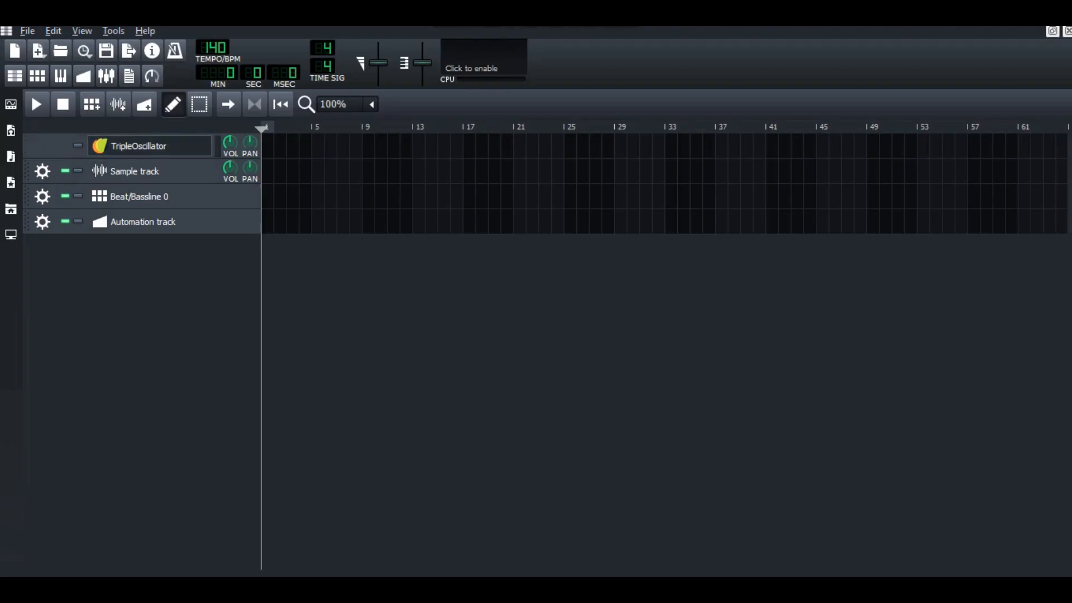
Browse the Instrument Plugins list down to Kicker for adding as a new track
click(137, 145)
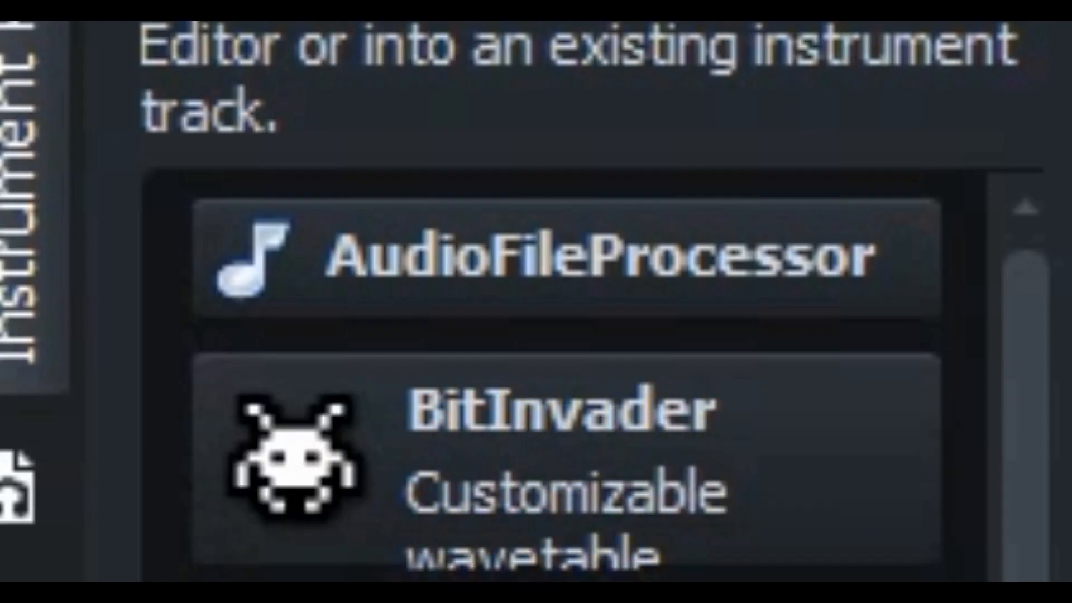
scroll(down, 3)
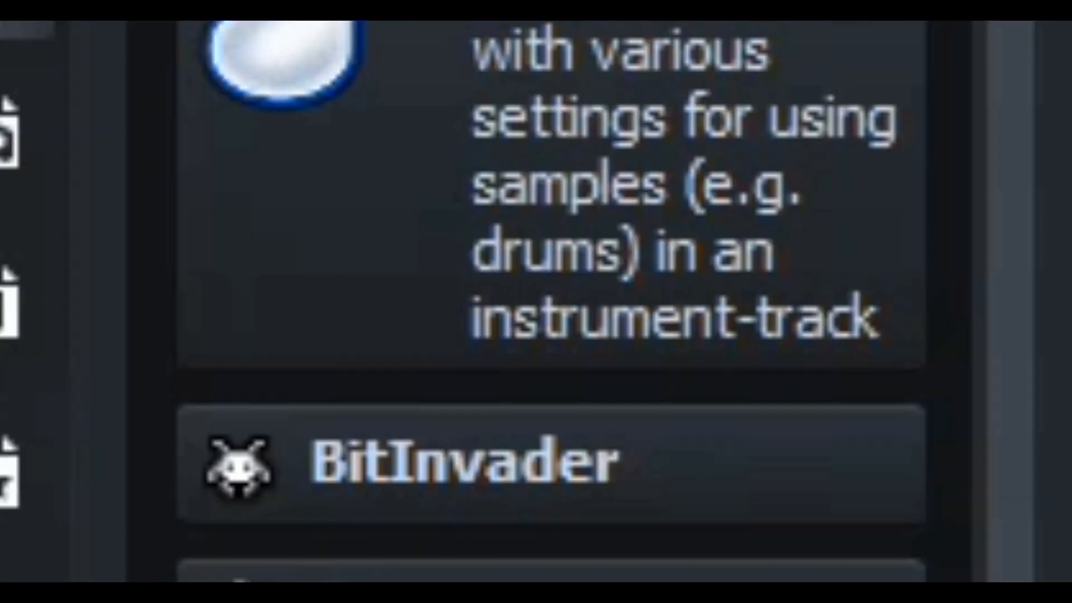
scroll(down, 3)
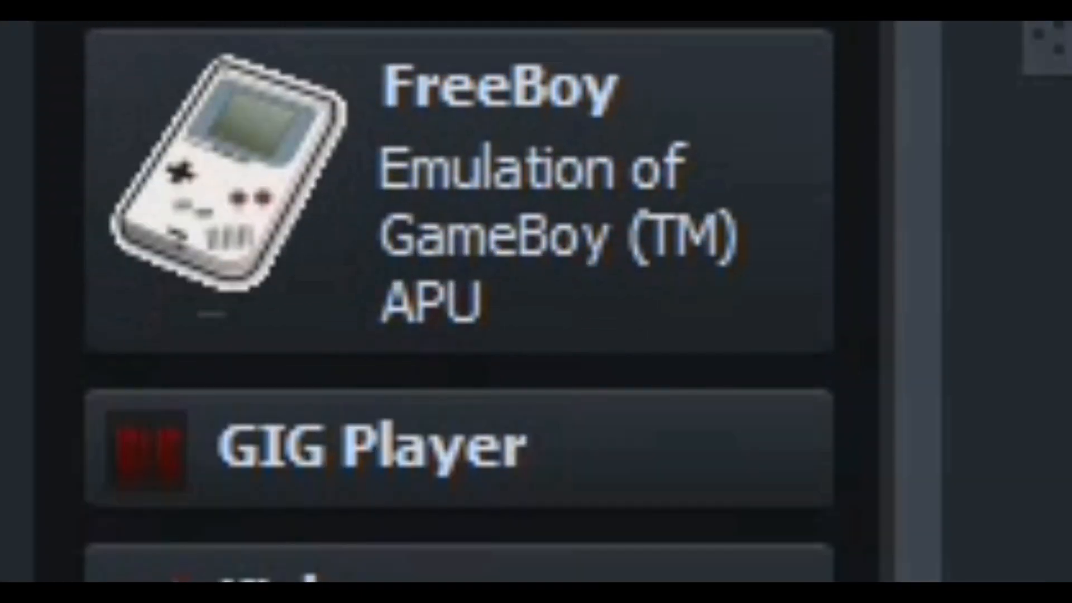
scroll(down, 3)
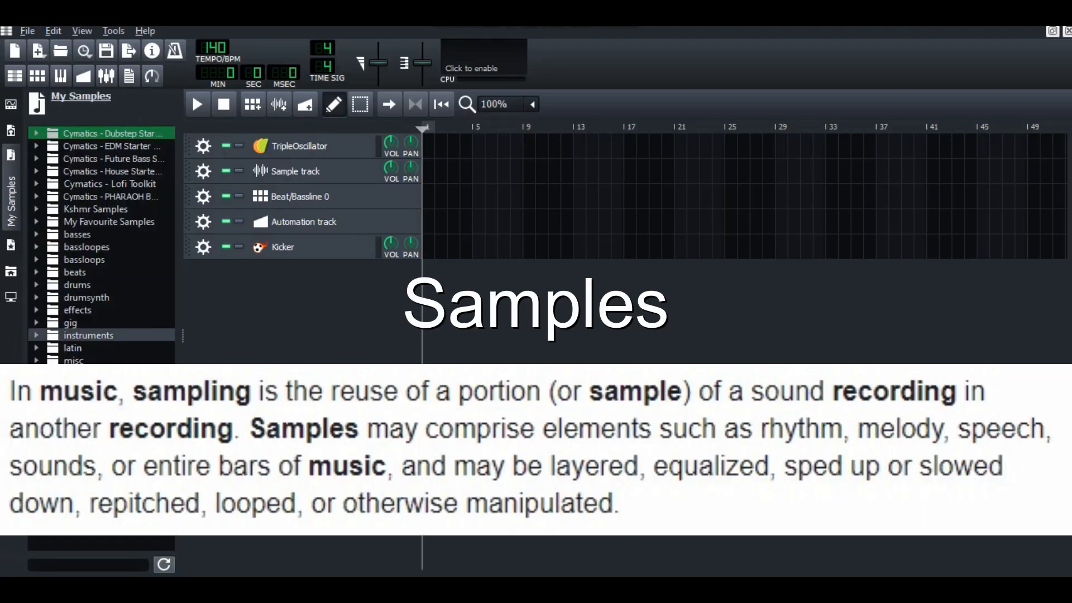
Browse My Presets into the TripleOscillator folder, then bring up a track's empty Effects Chain
click(77, 285)
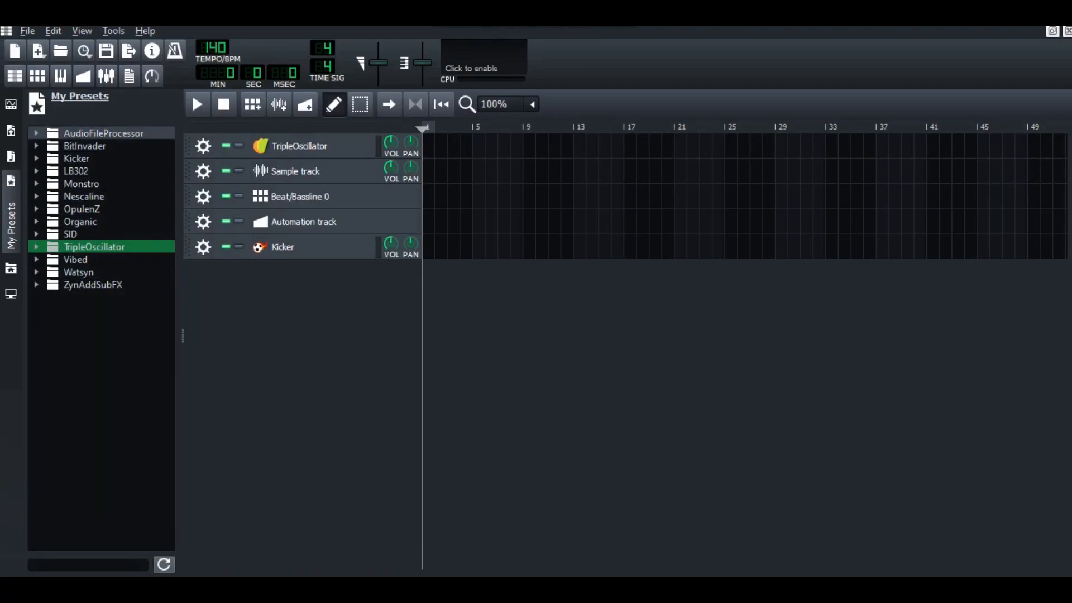
click(104, 133)
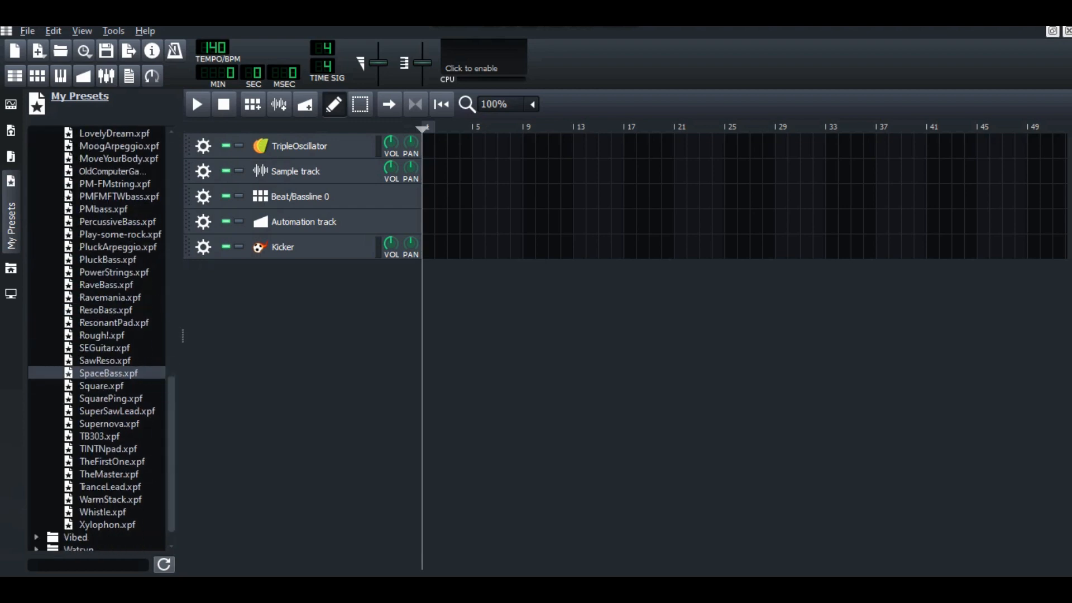
click(93, 245)
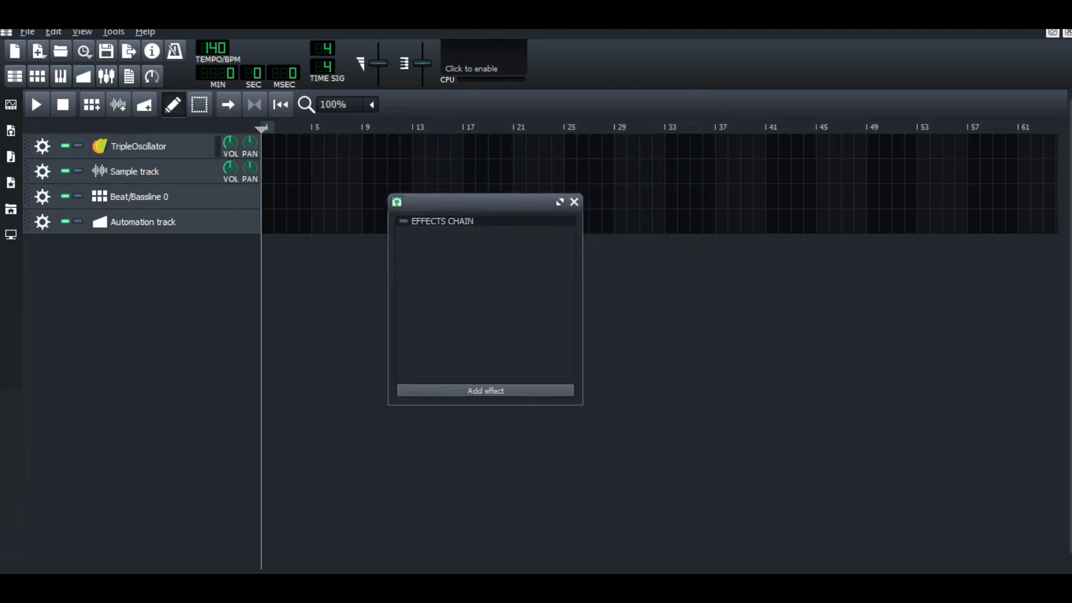
View the recorded Audio Track waveform in Audacity, scrolling along it
click(573, 202)
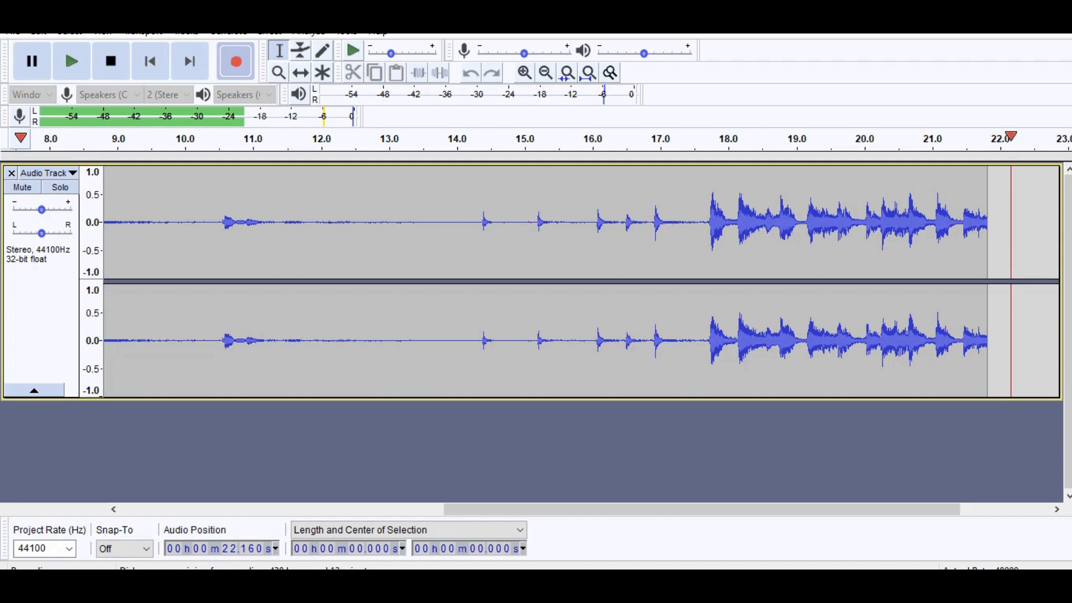
scroll(right, 3)
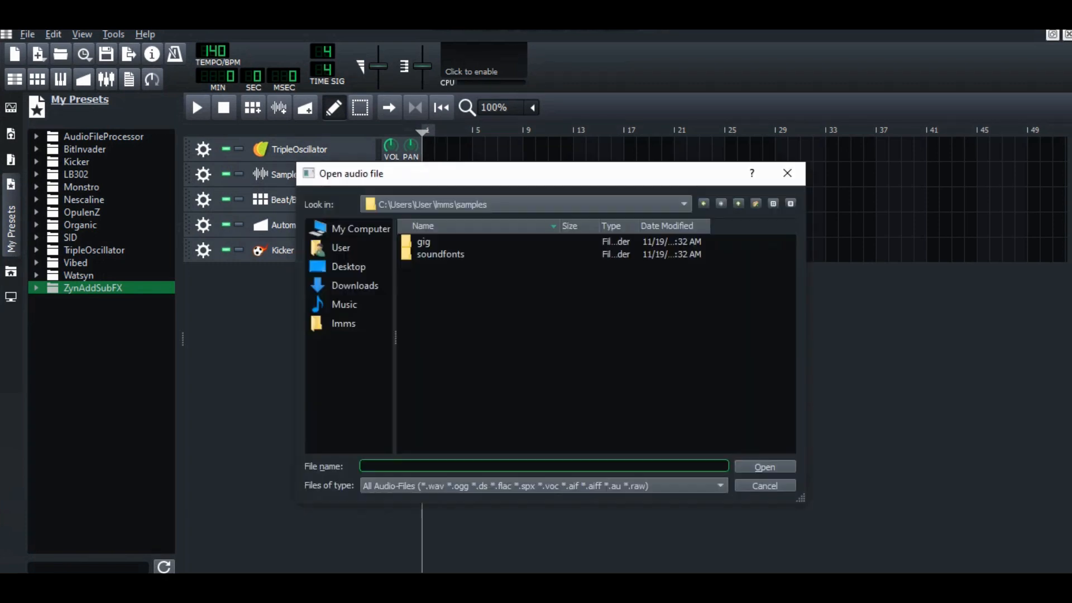
Cancel the Open audio file dialog and show the Beat+Bassline Editor with the Kicker row
click(764, 485)
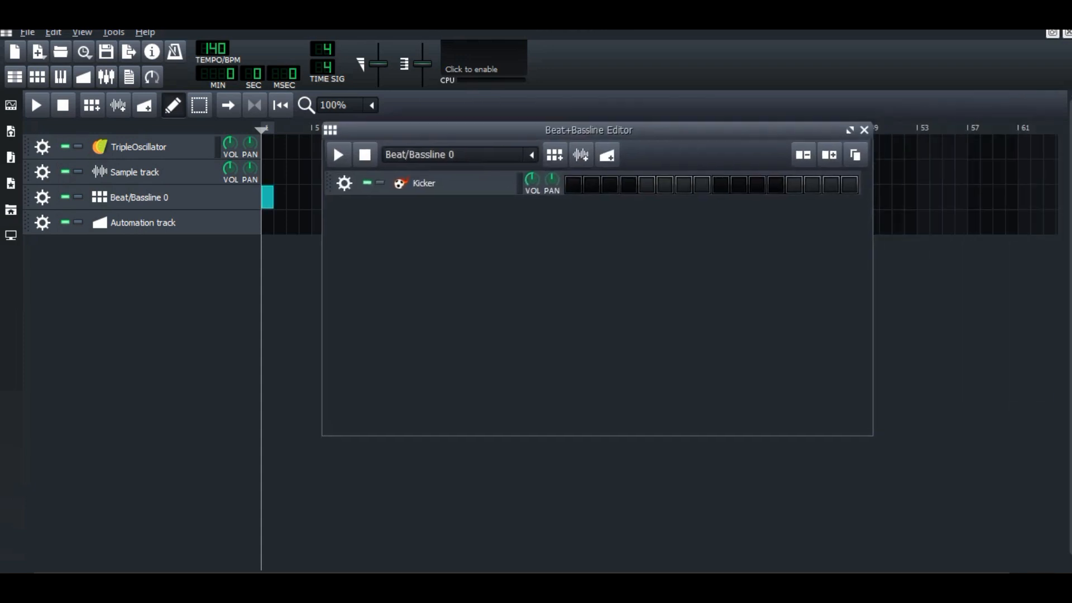
Add drums/clap03.ogg from My Samples as a second beat row and open its steps in the piano-roll
click(10, 199)
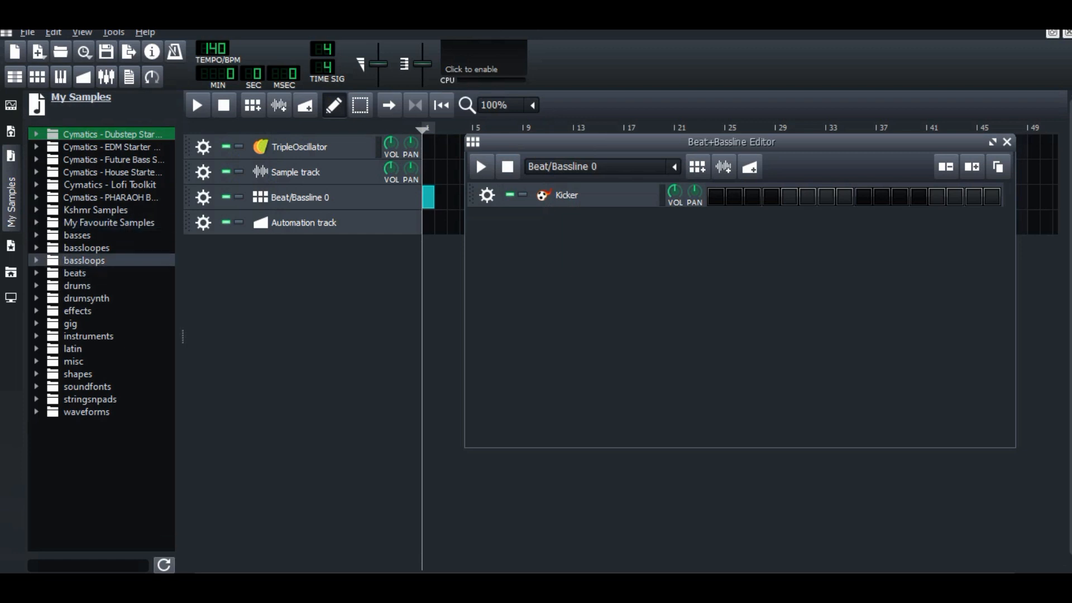
click(77, 285)
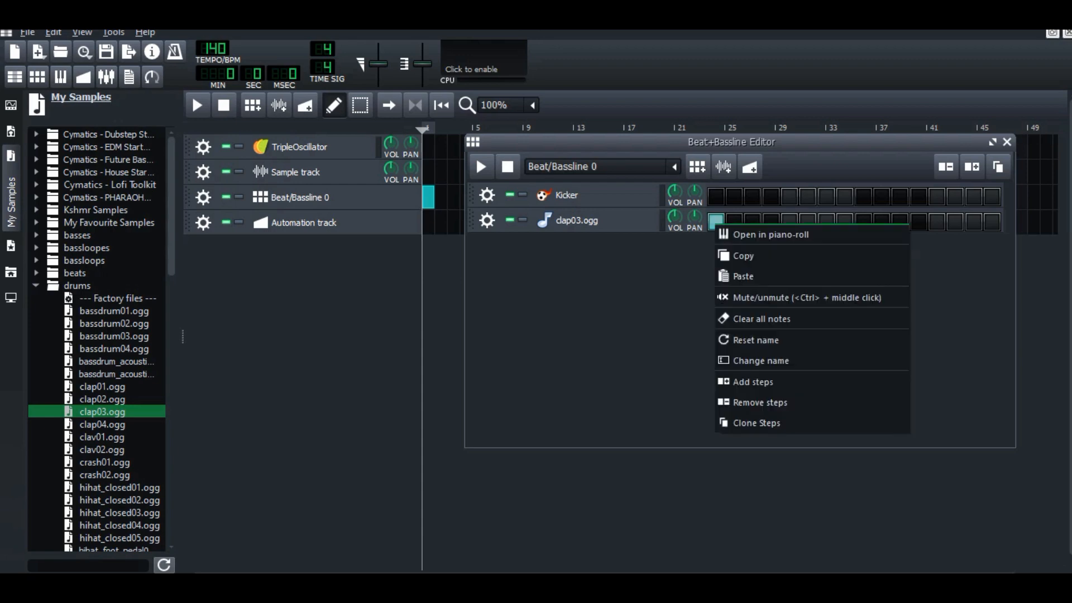
click(770, 233)
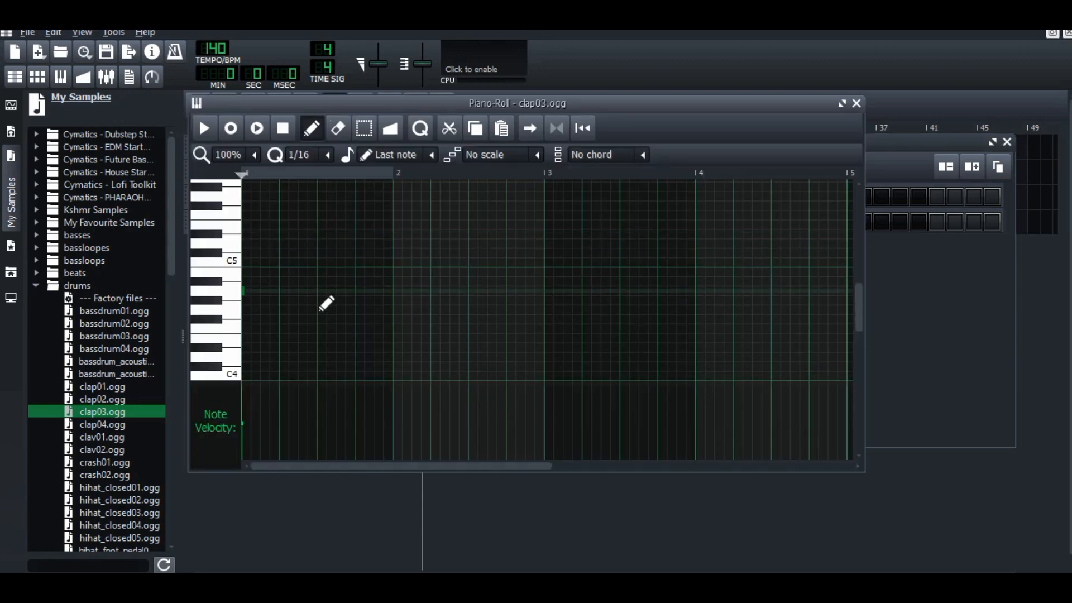
click(855, 103)
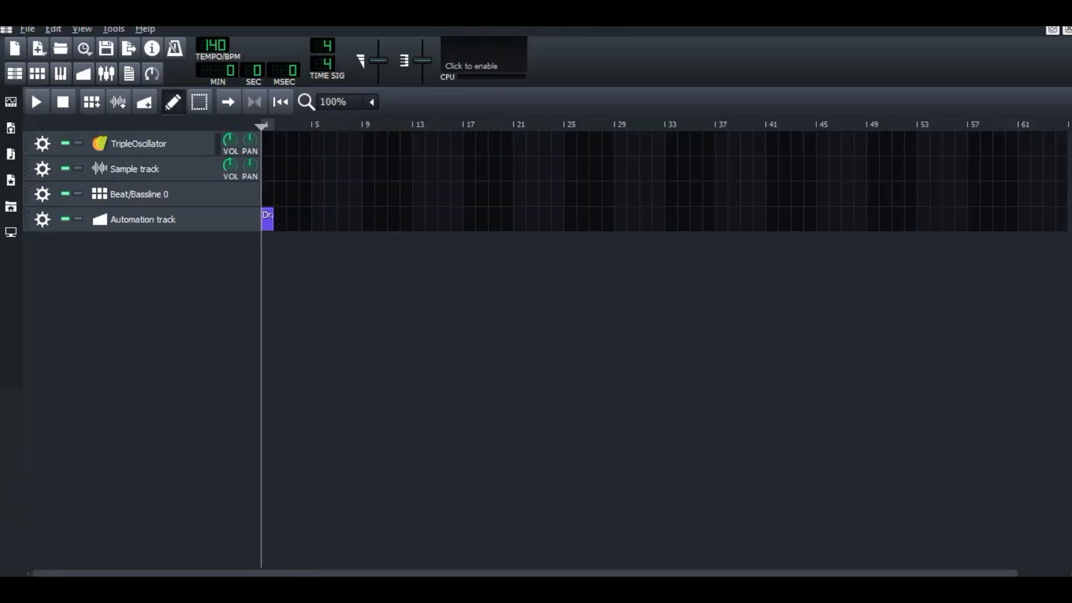
Open the automation track's clip in the Automation Editor
double_click(267, 218)
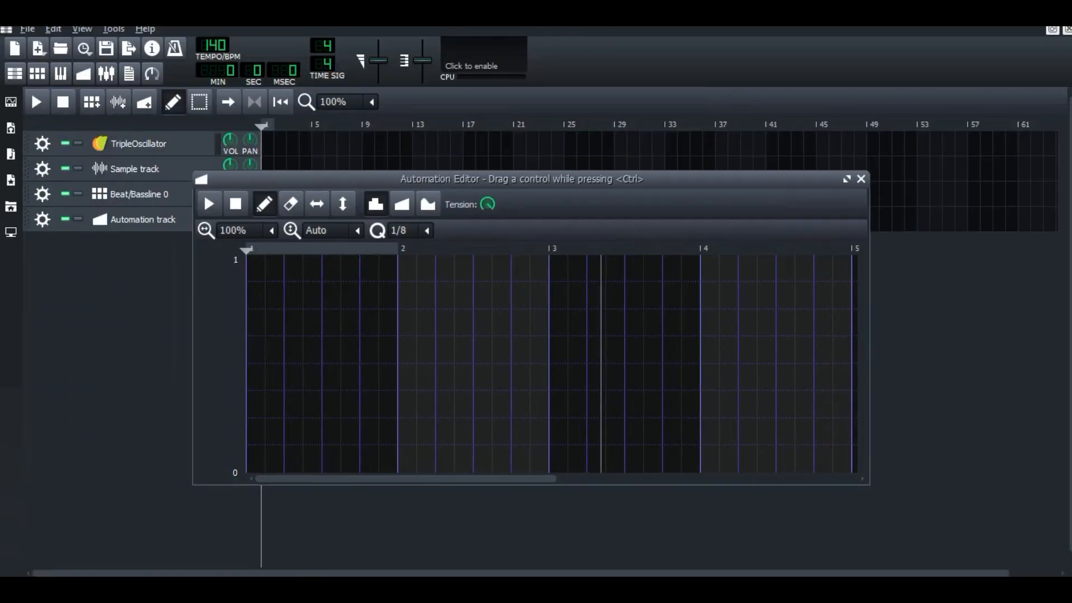
click(861, 179)
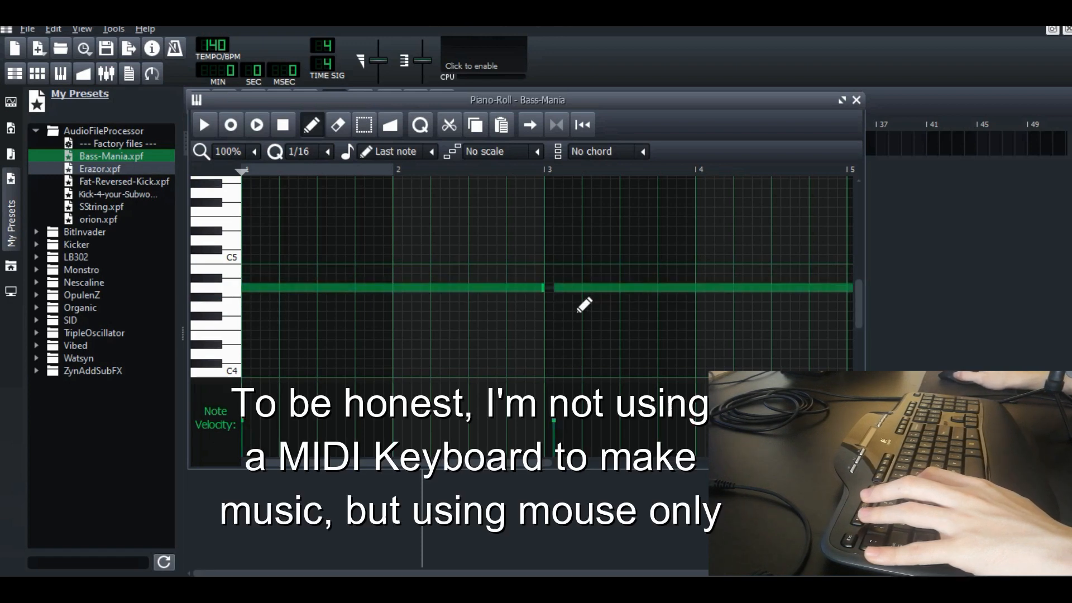
Finish the Bass-Mania note across bars 1–5 and return to the song arrangement
click(204, 124)
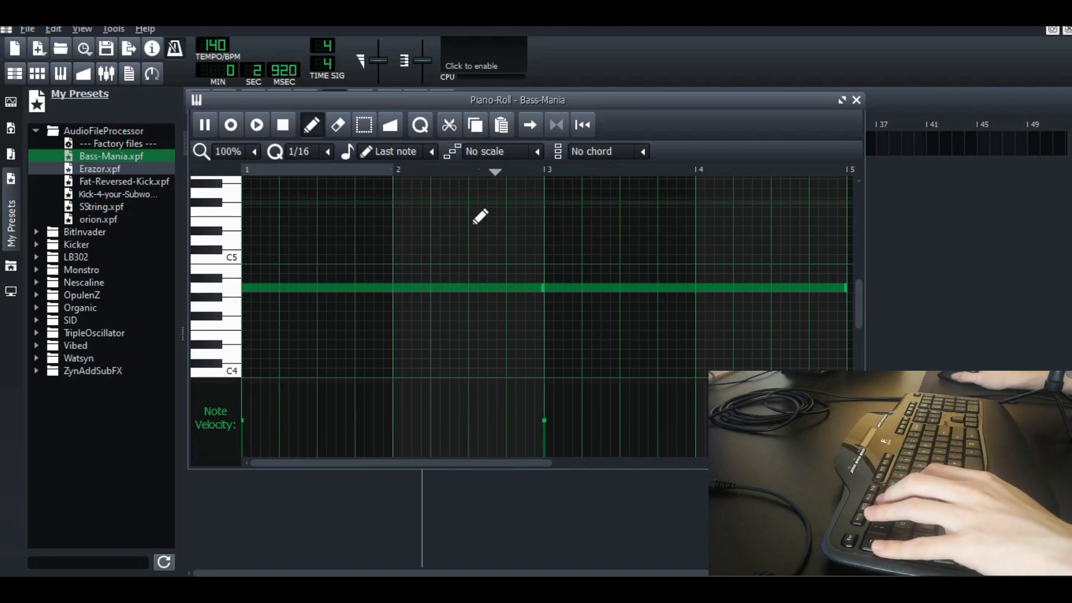
click(202, 124)
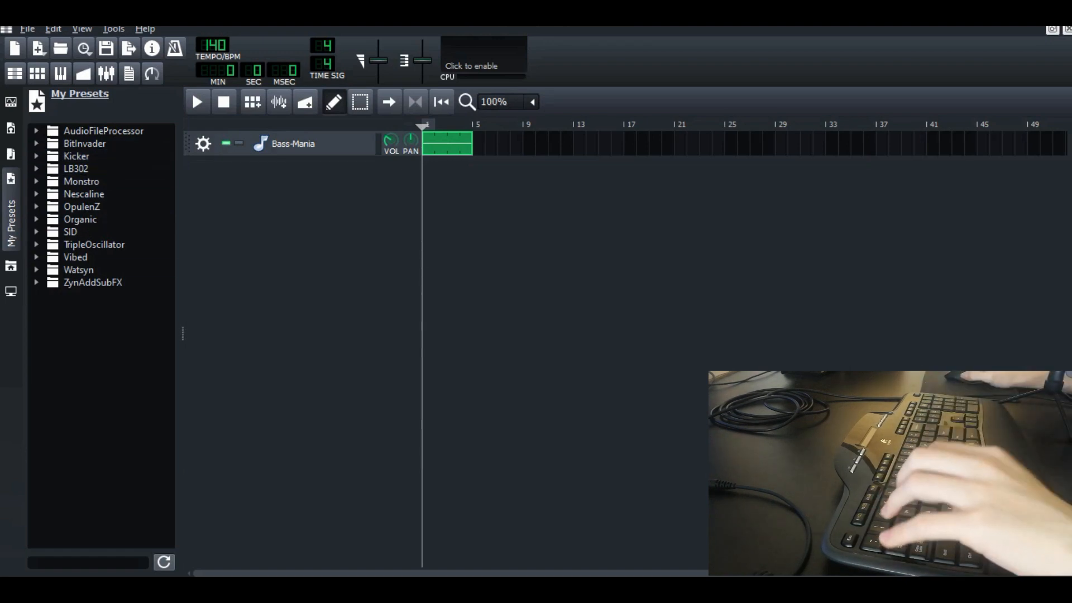
Search presets for 'sub' and load BitInvader subbass.xpf as a new track
text(sub)
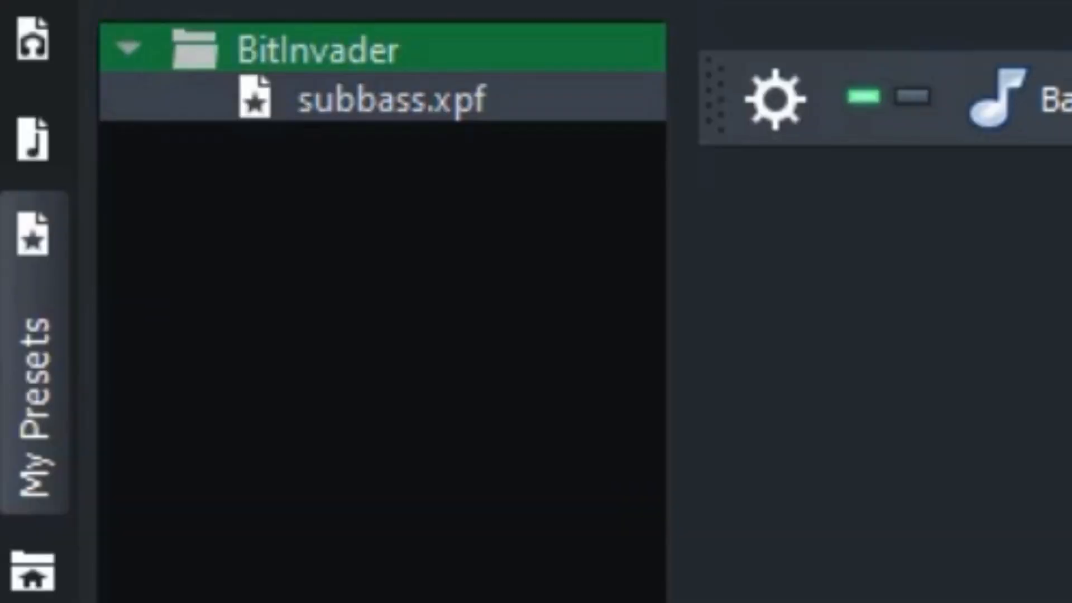
click(392, 100)
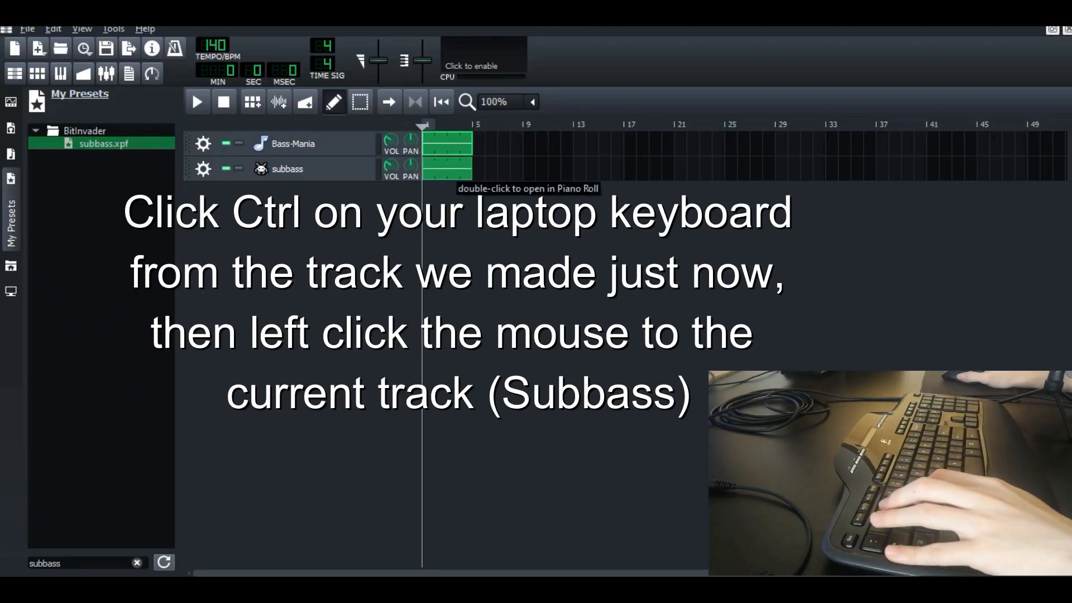
Select all notes in the subbass pattern and transpose them down by octaves with Ctrl+Down
double_click(448, 168)
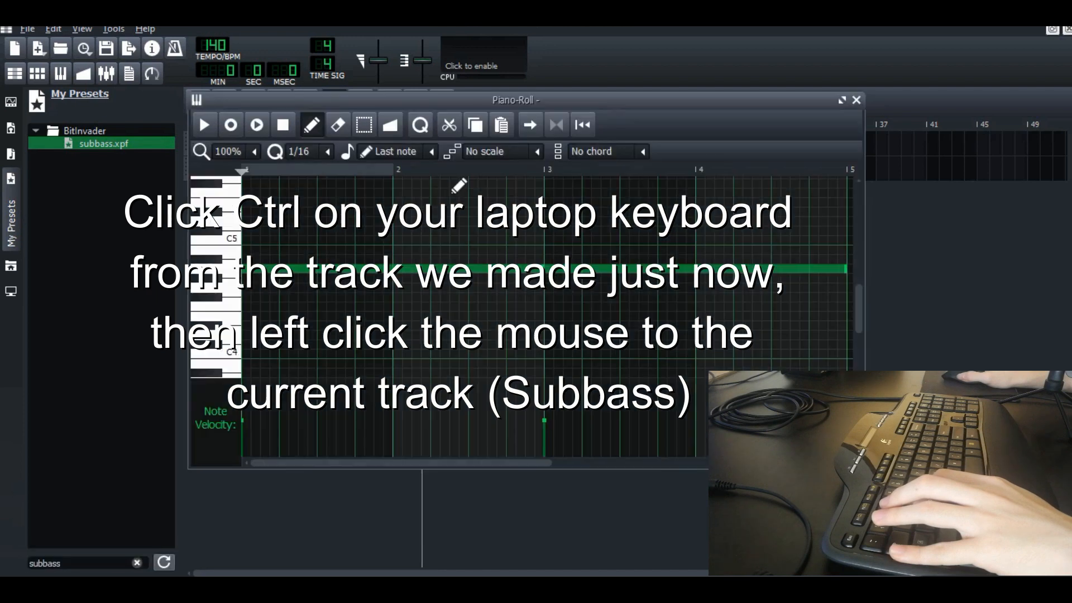
key(ctrl+a)
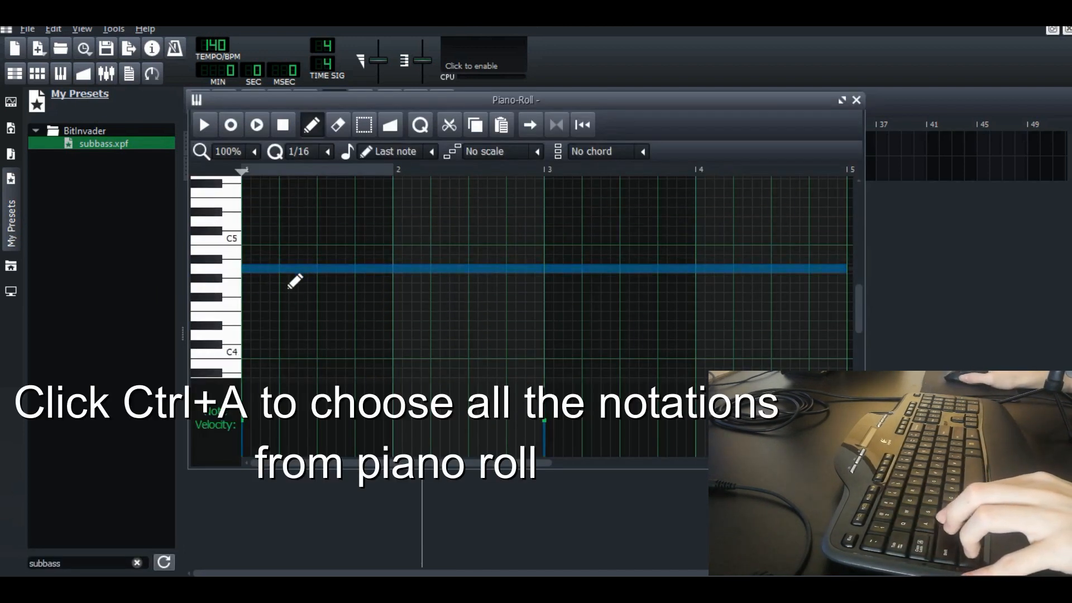
key(ctrl+a)
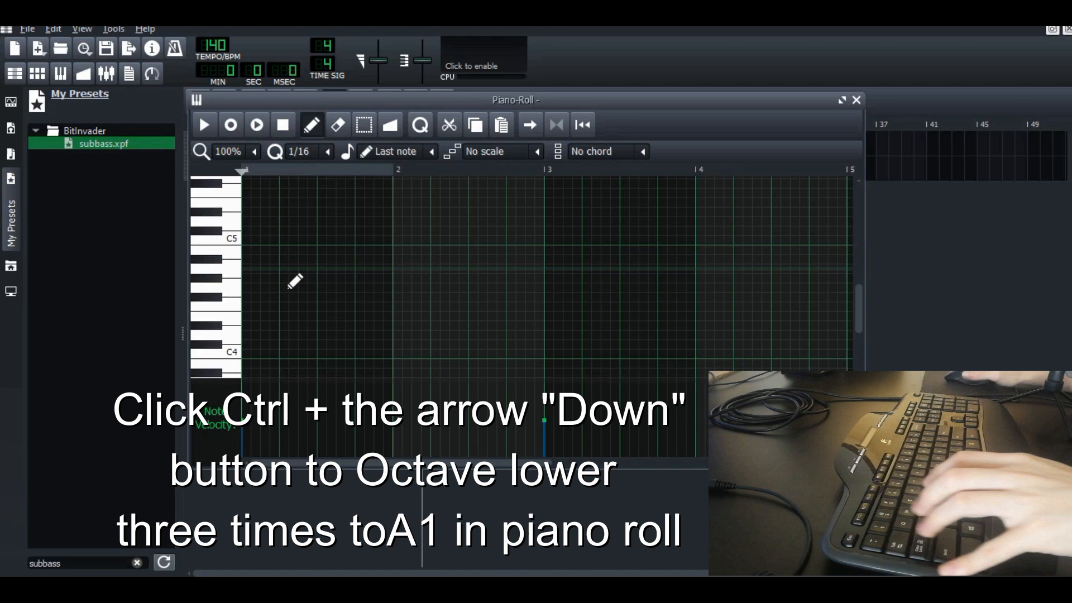
key(ctrl+down)
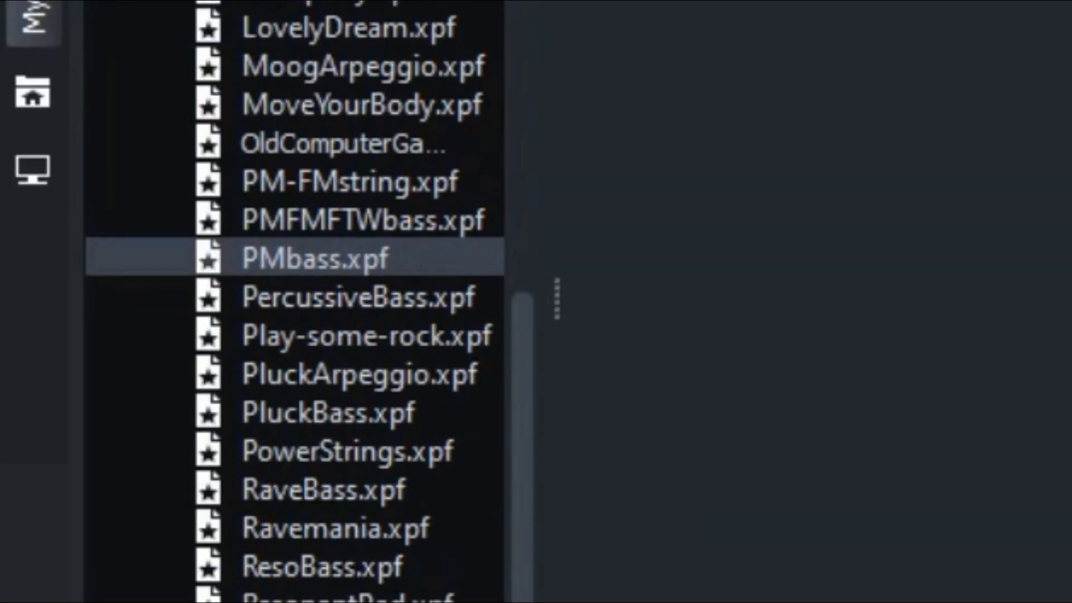
Scroll the preset browser to reach the TINTN pad preset for the new track
scroll(down, 3)
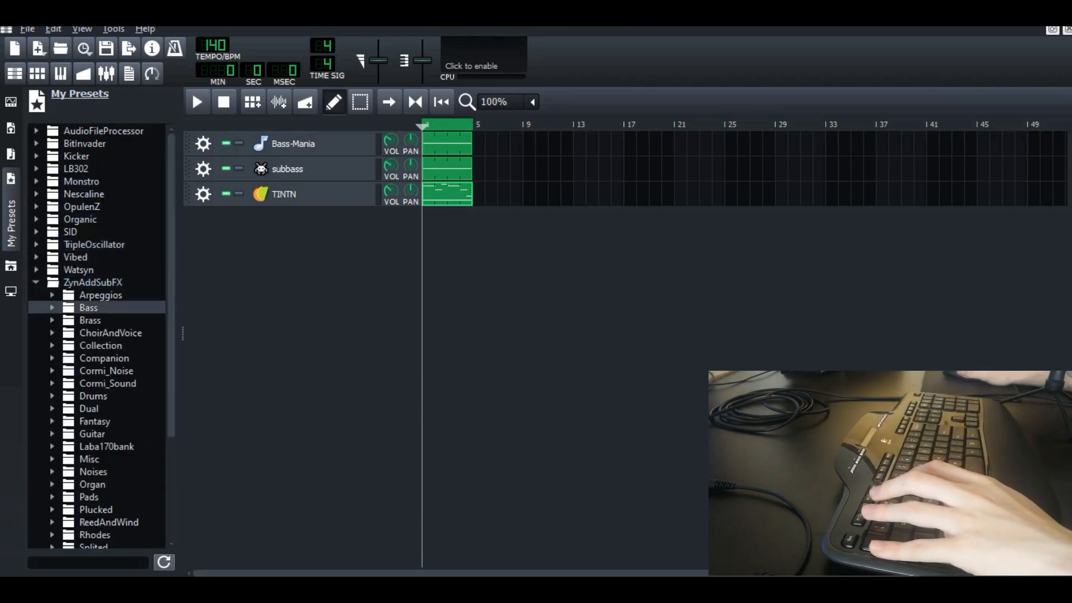
Load 0043-Saw Piano from SynthPiano and copy the TINTN pattern onto its track
click(91, 446)
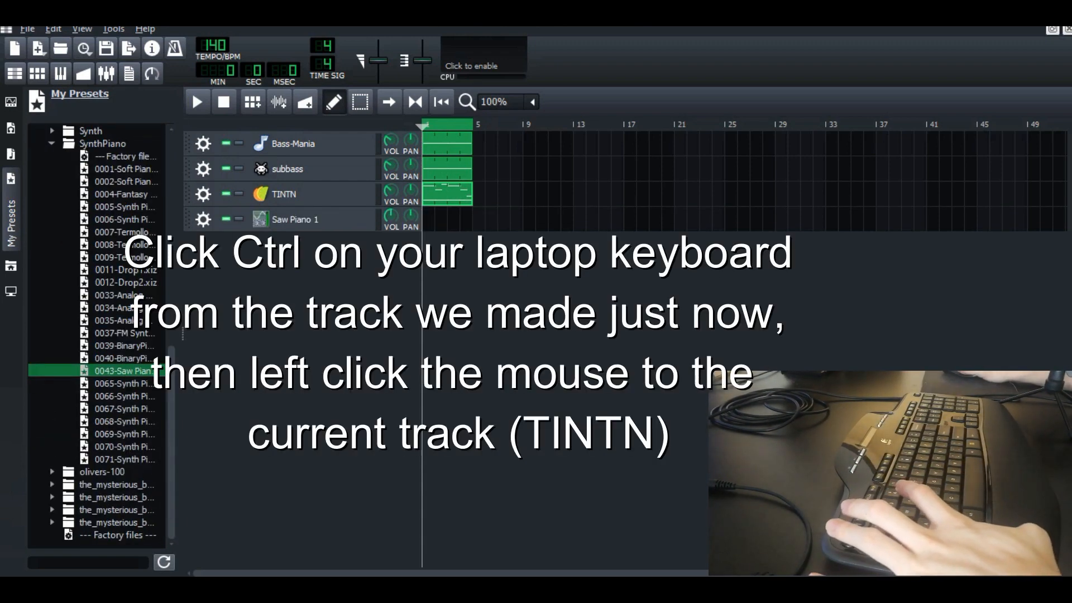
click(197, 101)
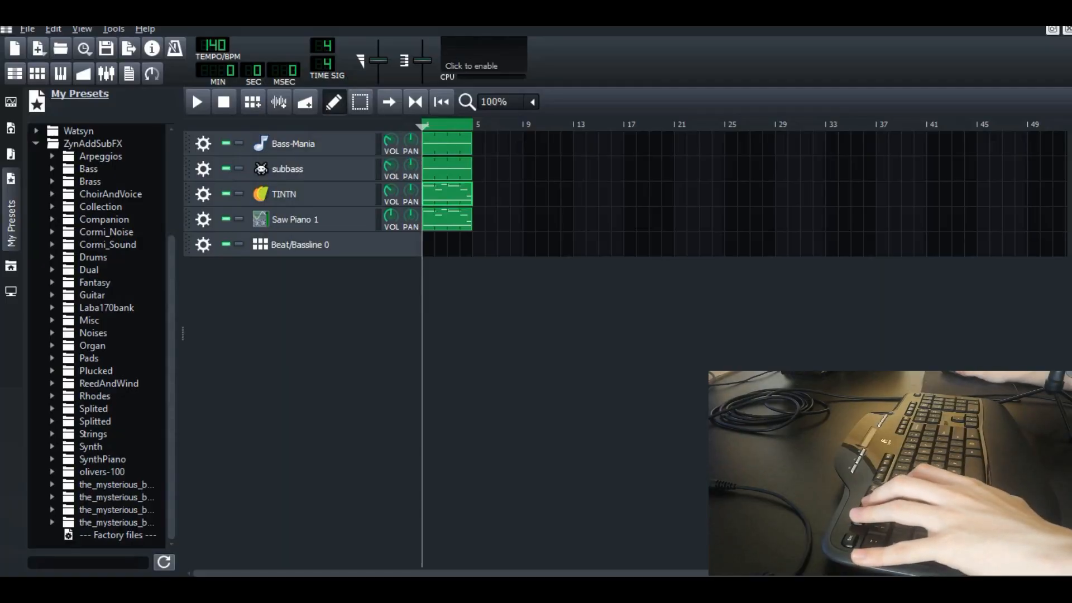
Bring kick01, clap01 and hihat_closed01 from My Samples > drums into Beat/Bassline 0
double_click(300, 245)
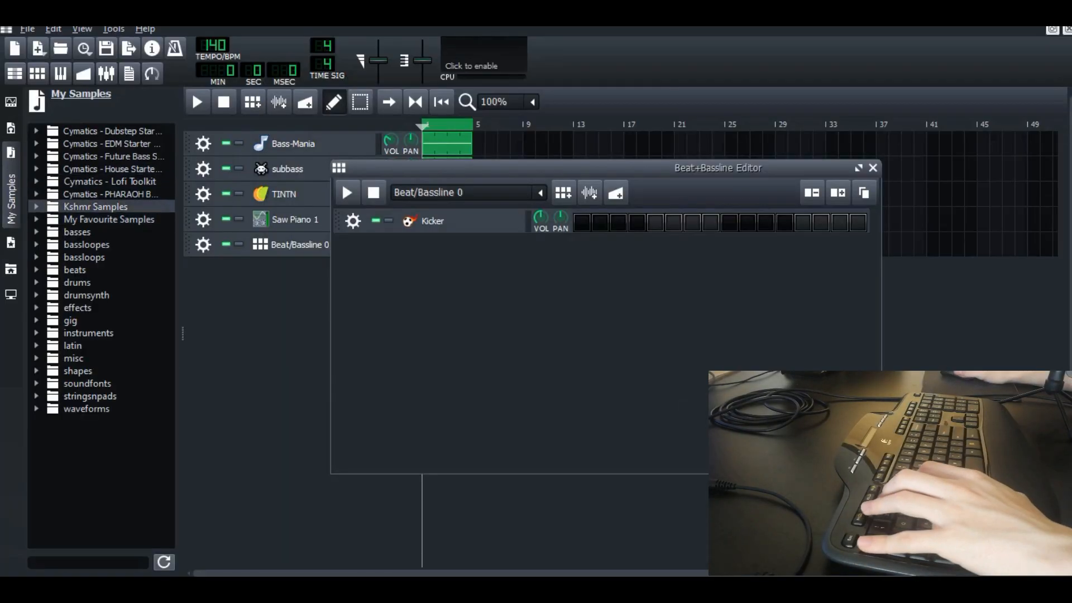
click(77, 281)
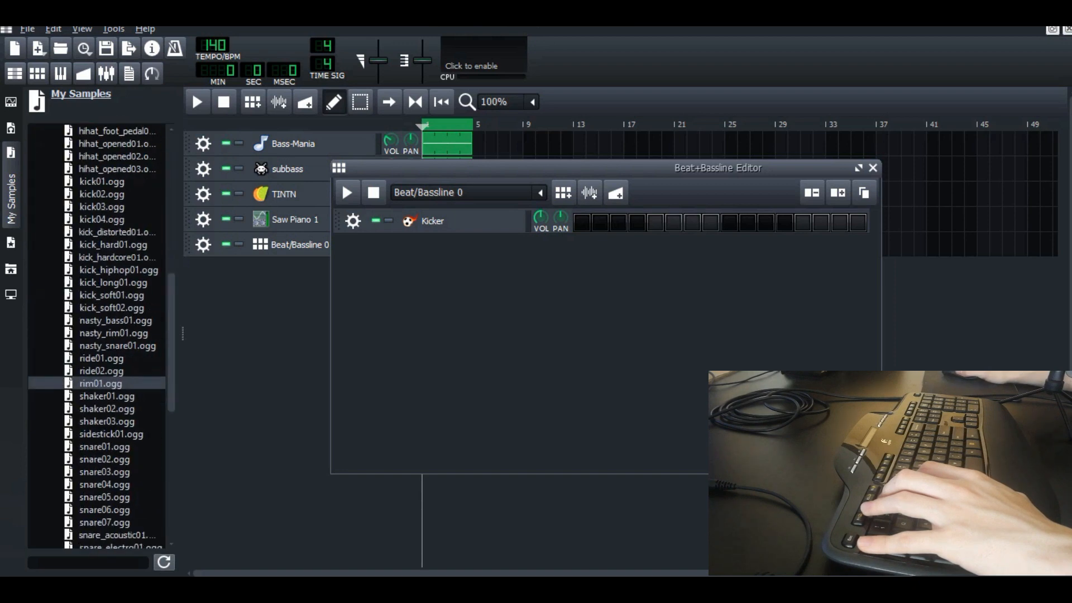
scroll(up, 3)
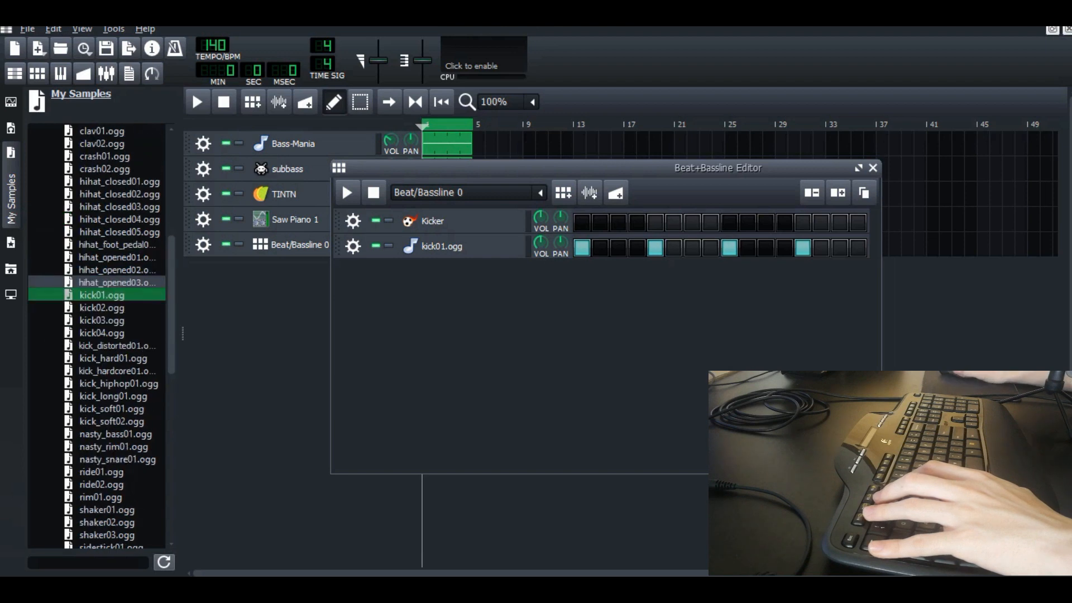
scroll(up, 3)
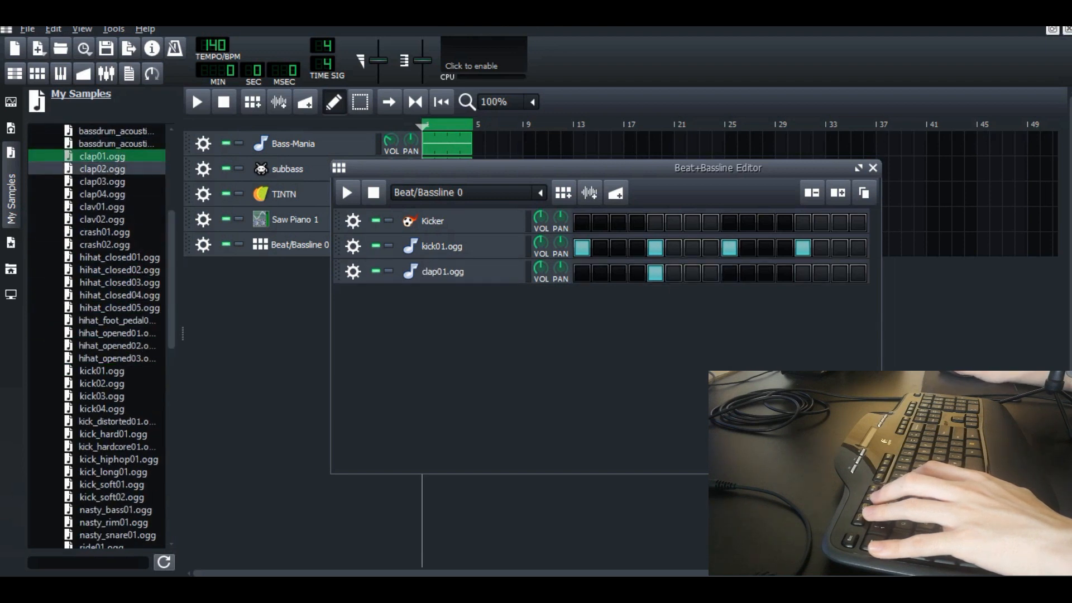
Program kick on every beat, claps on beats two and four, off-beat closed hi-hats, then return to the song
click(802, 271)
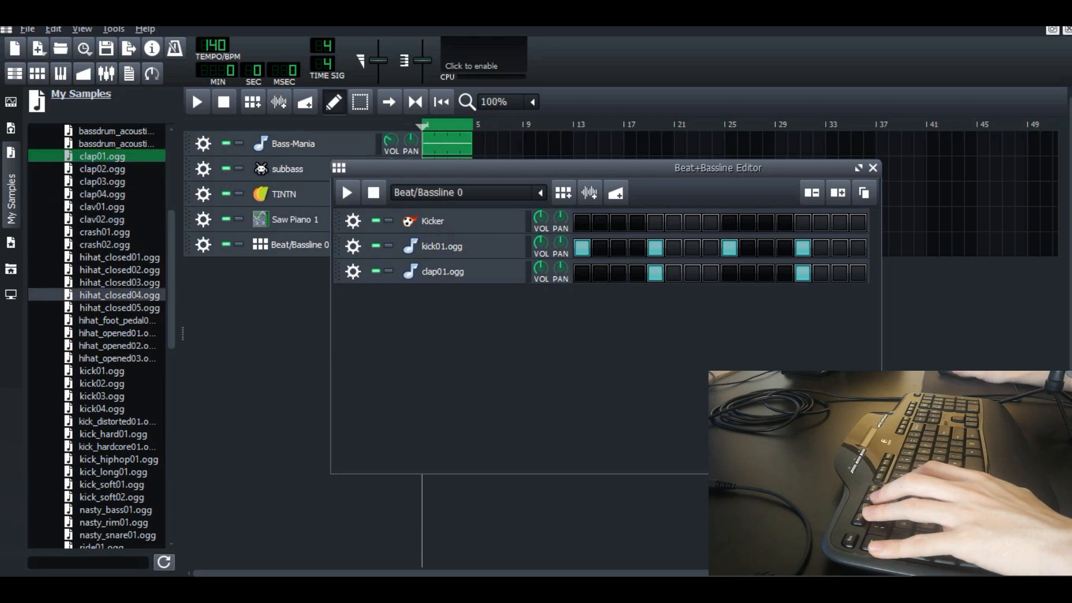
scroll(down, 3)
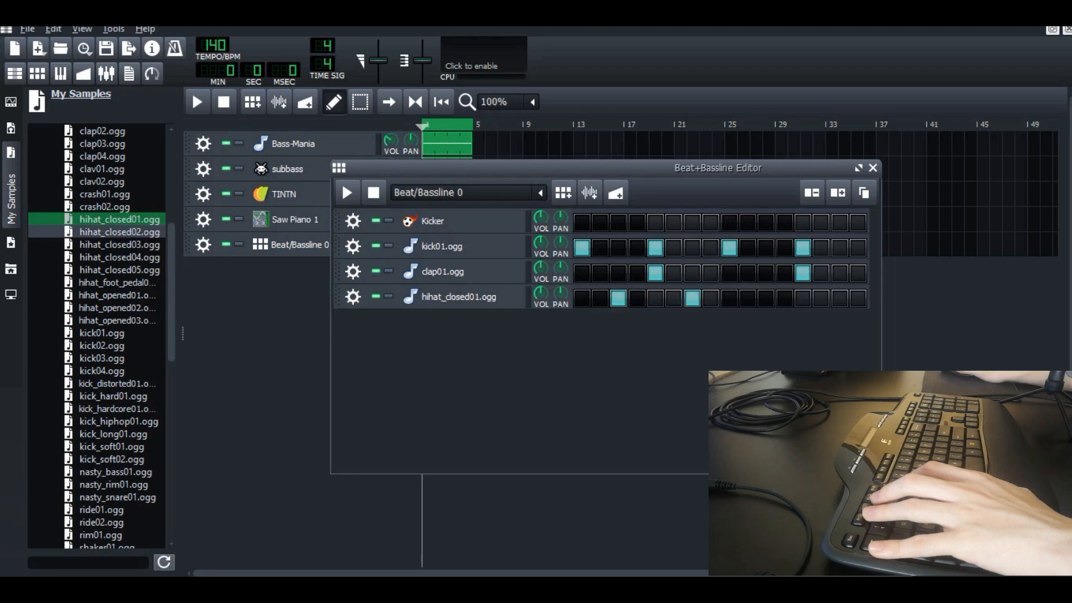
click(346, 192)
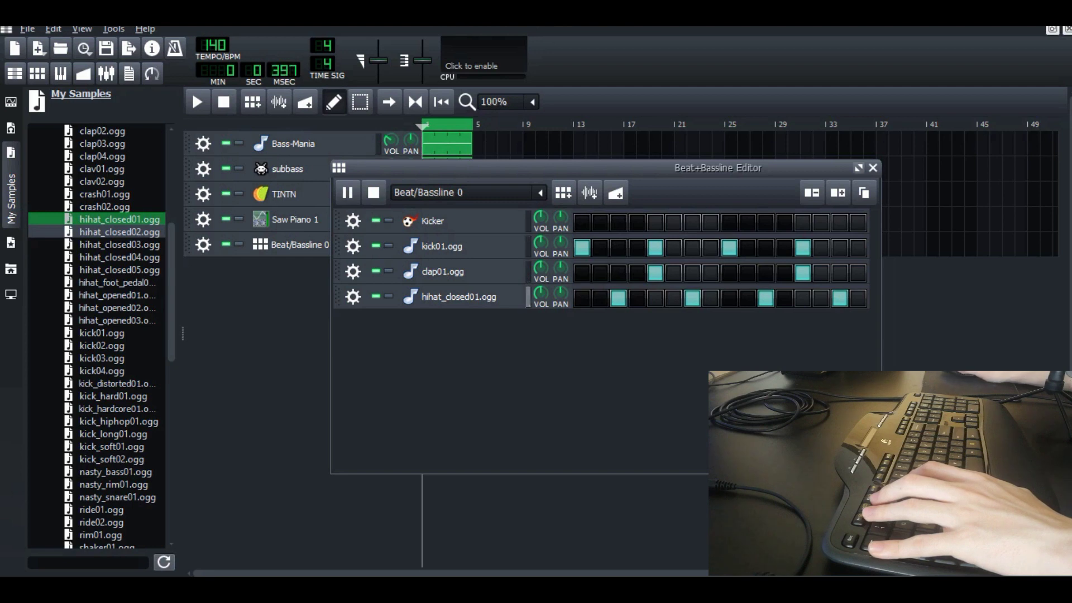
click(871, 167)
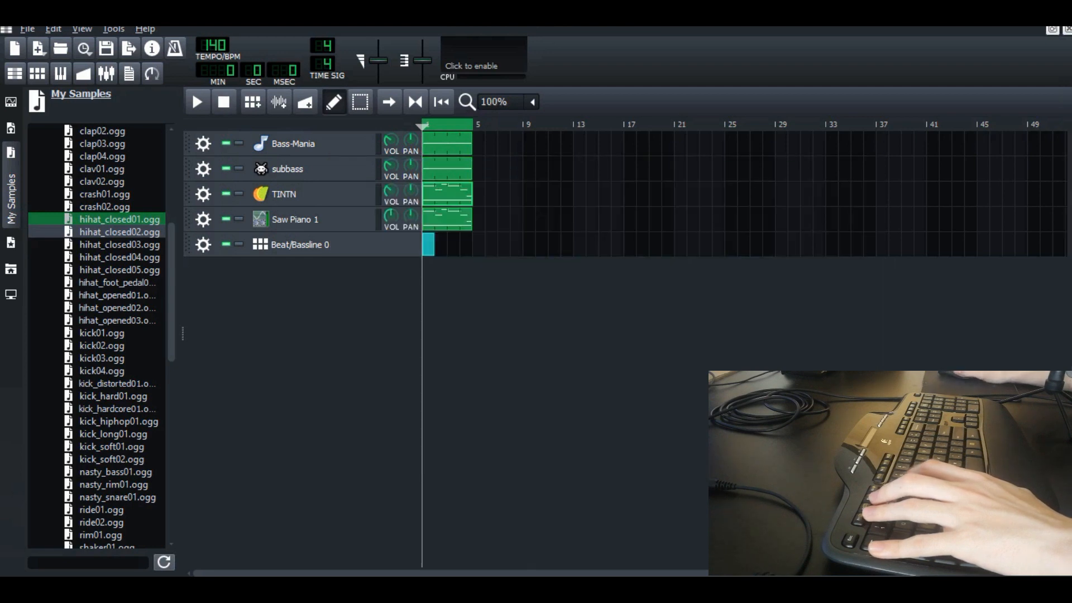